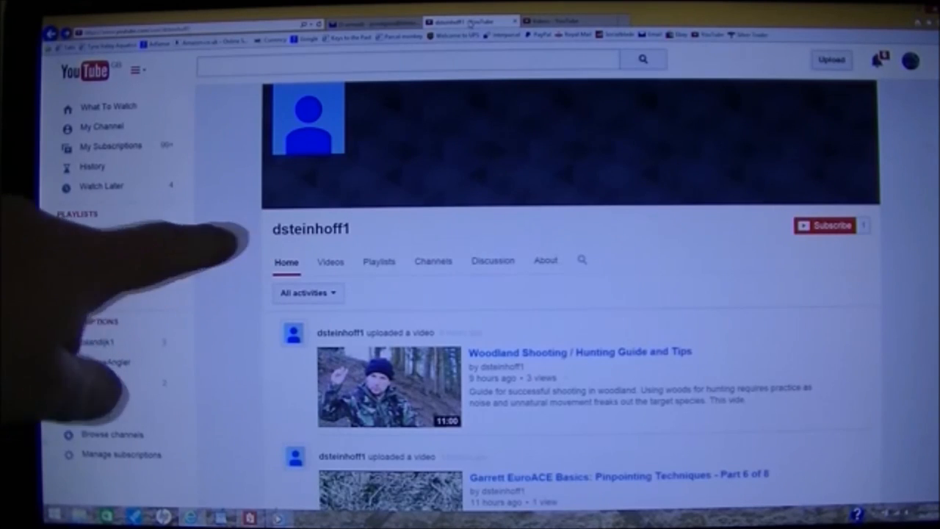
Report the reuploaded Fly Fishing for Brown Trout video under 'Infringes my rights' > 'Infringes my copyright'
scroll("down", 3)
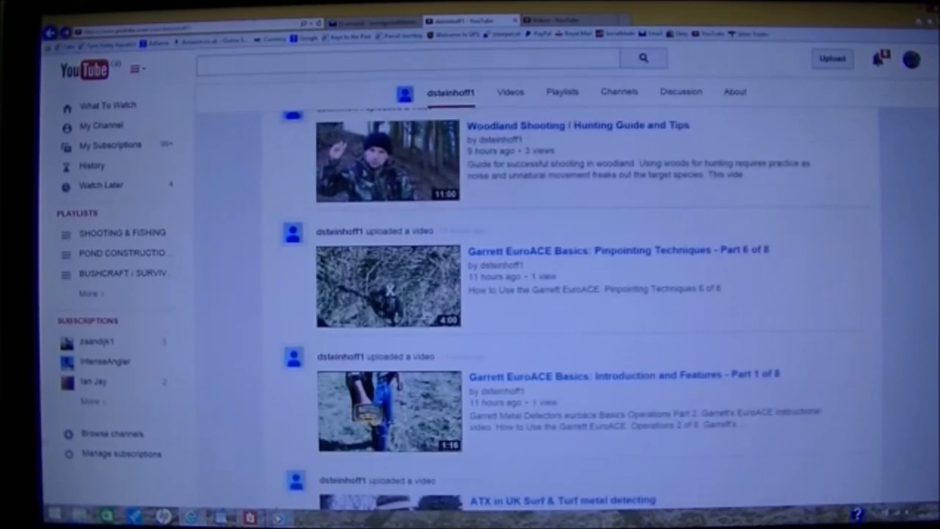
scroll("down", 3)
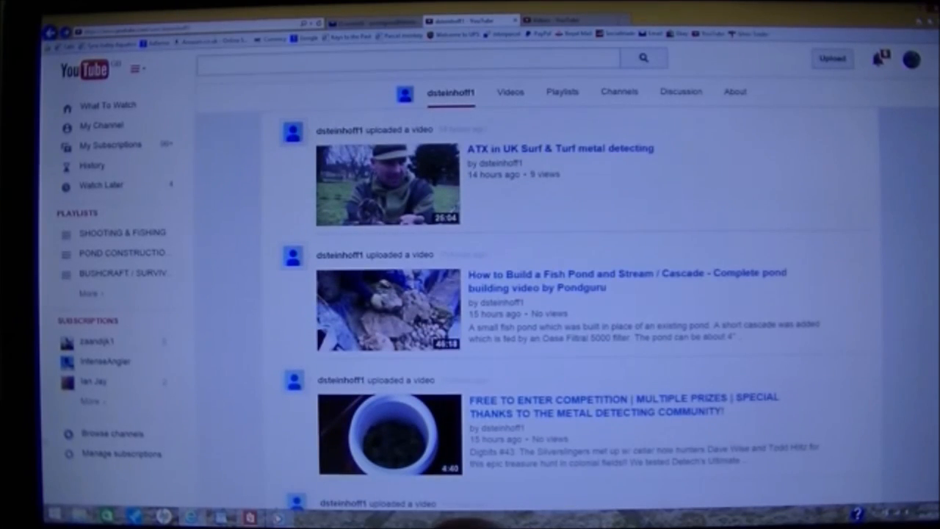
scroll("down", 3)
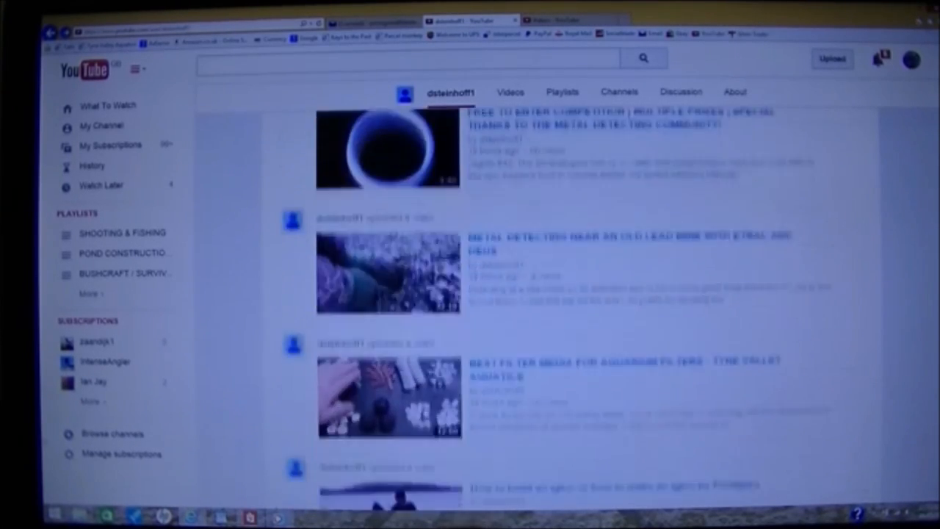
scroll("down", 3)
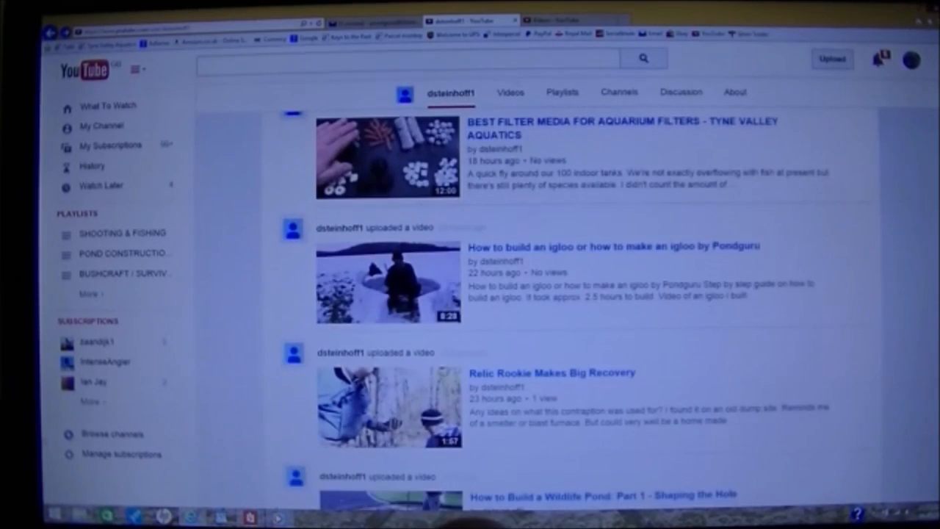
scroll("down", 3)
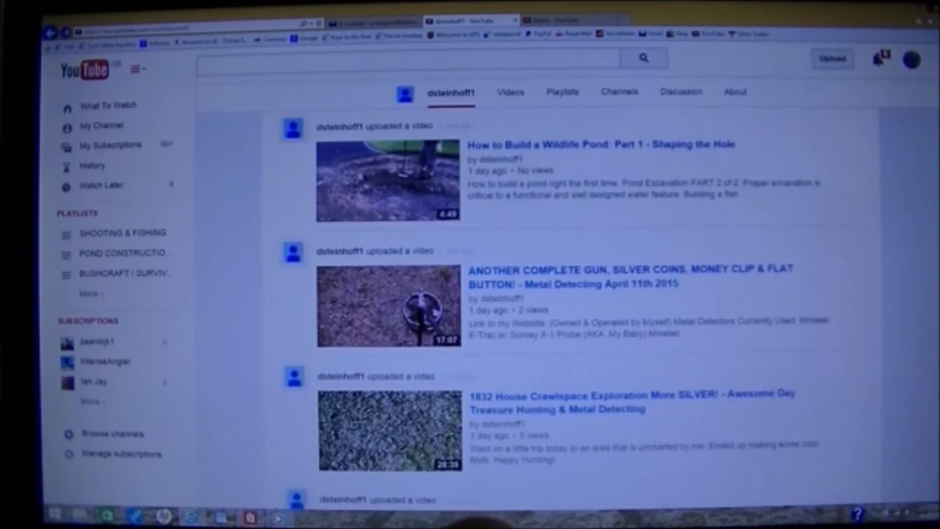
scroll("down", 3)
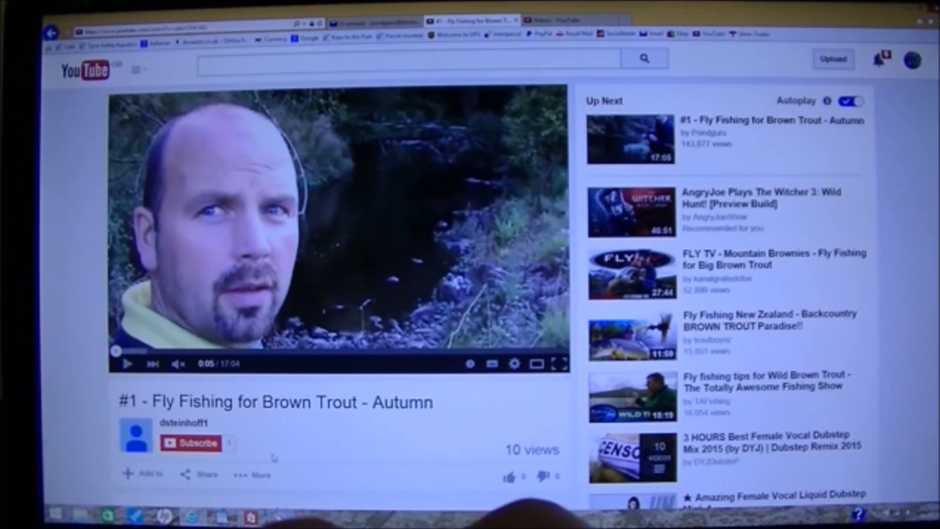
scroll("down", 3)
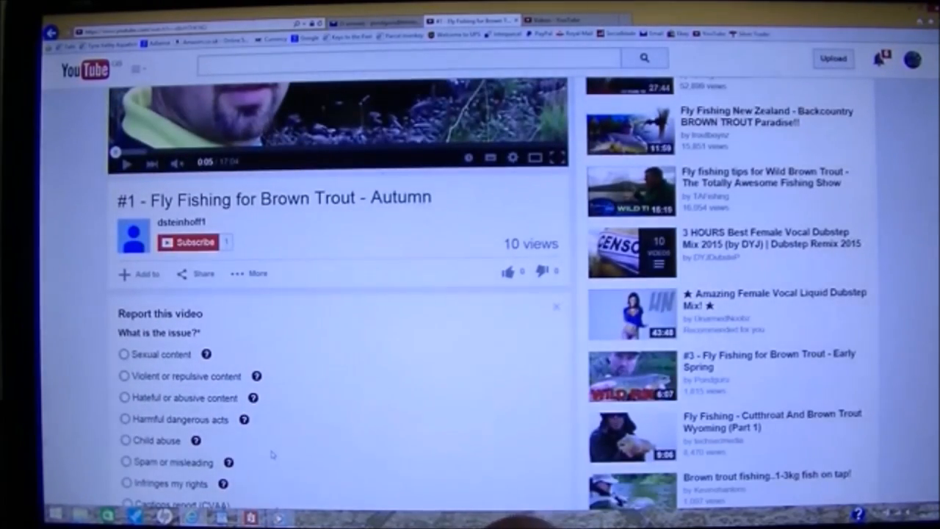
scroll("down", 3)
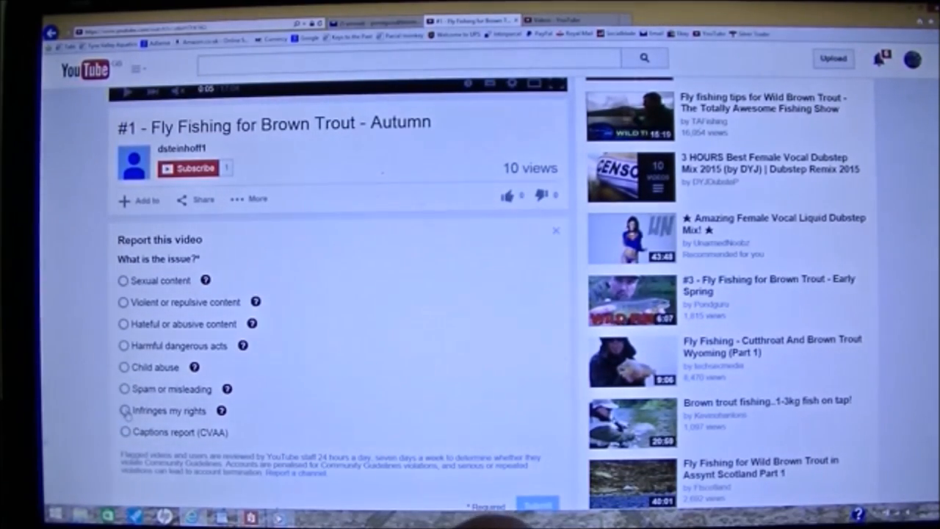
left_click(123, 409)
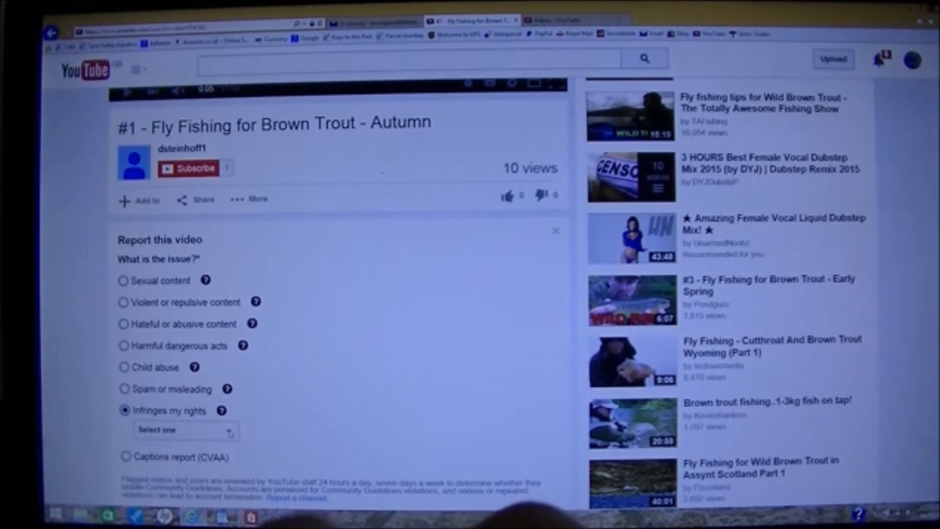
left_click(185, 430)
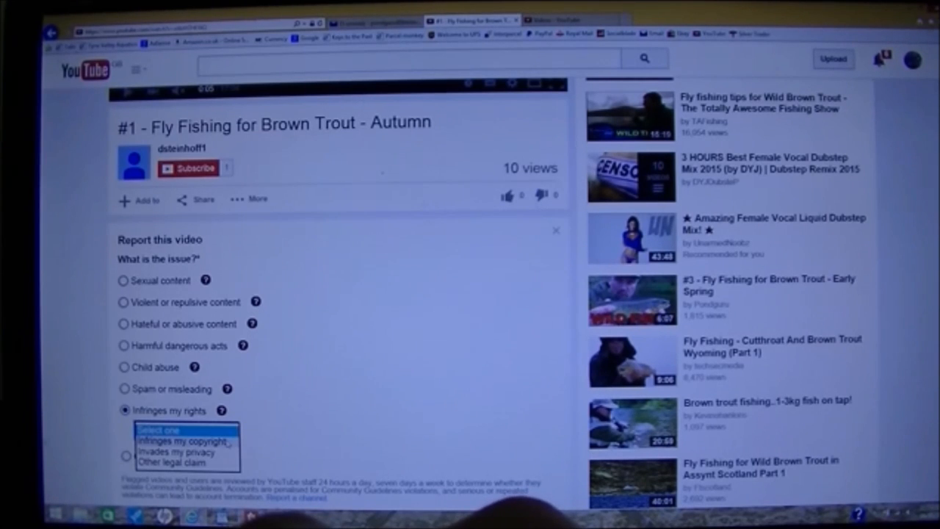
left_click(182, 440)
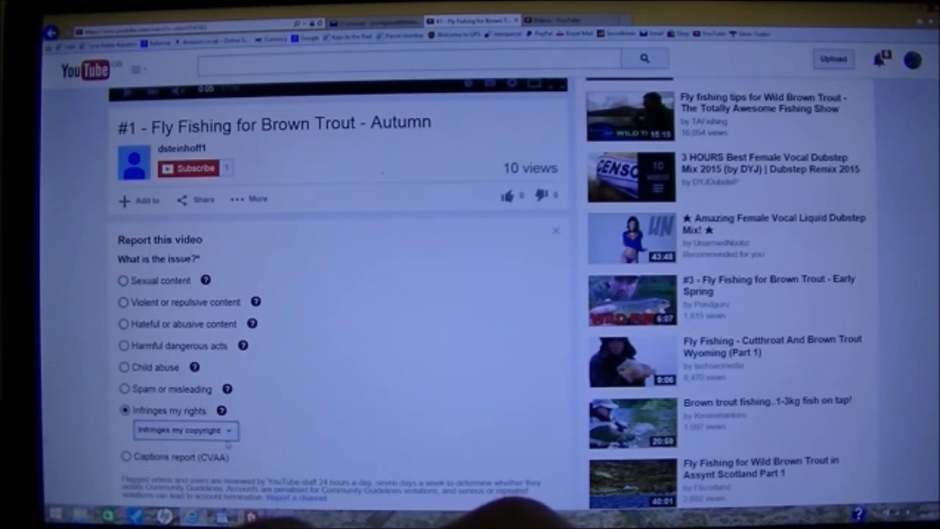
scroll("down", 3)
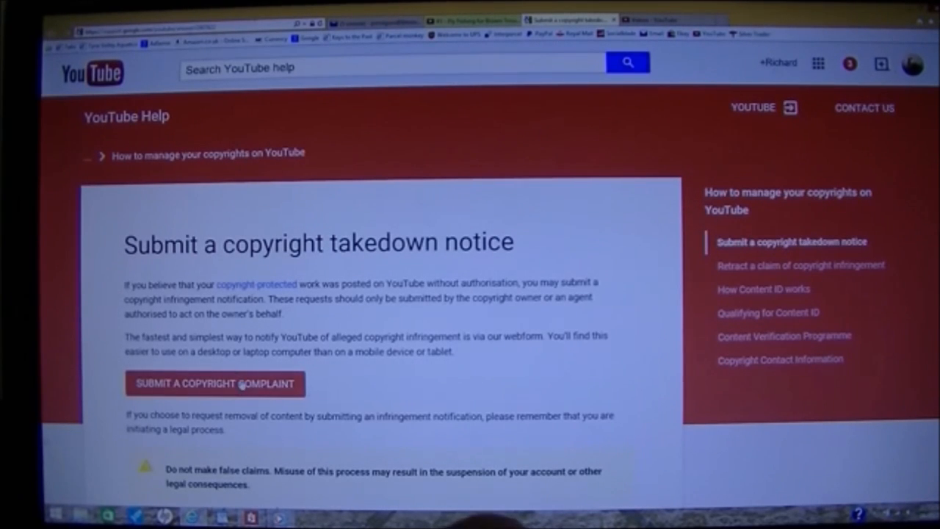
Open the copyright complaint webform, choosing 'Copyright infringement (Someone copied my creation)' and 'I am!' as affected
left_click(215, 384)
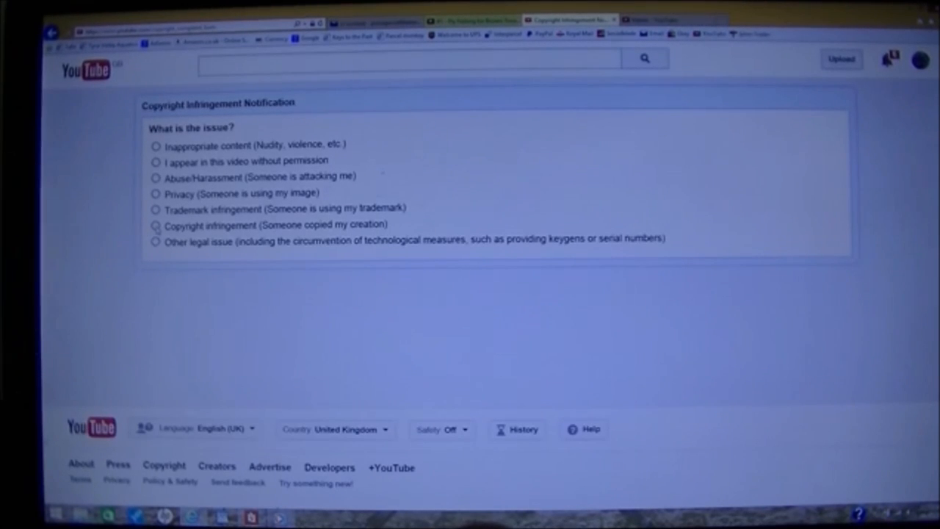
left_click(156, 224)
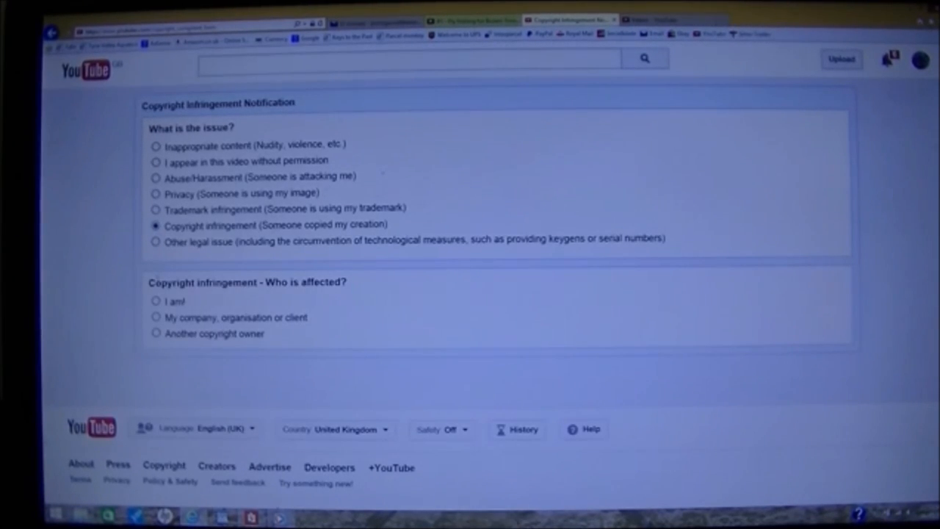
left_click(156, 301)
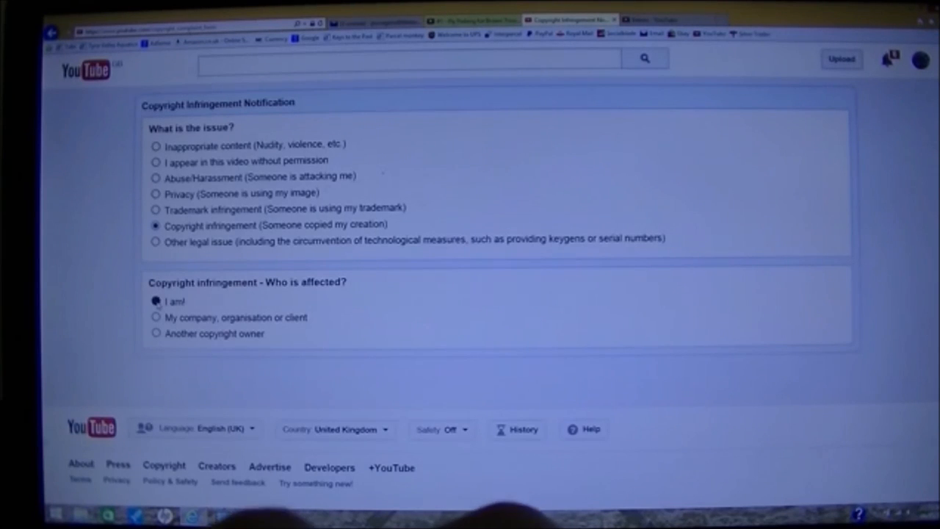
left_click(152, 301)
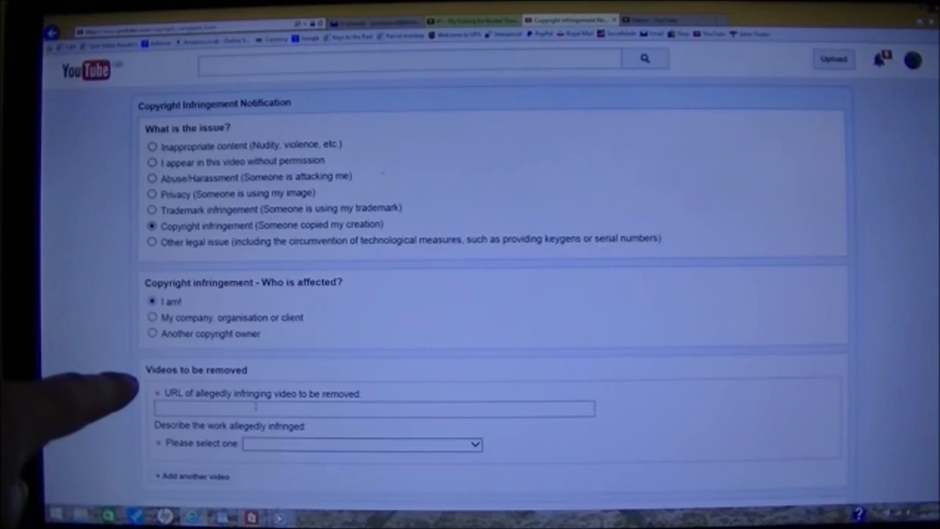
mouse_move(111, 411)
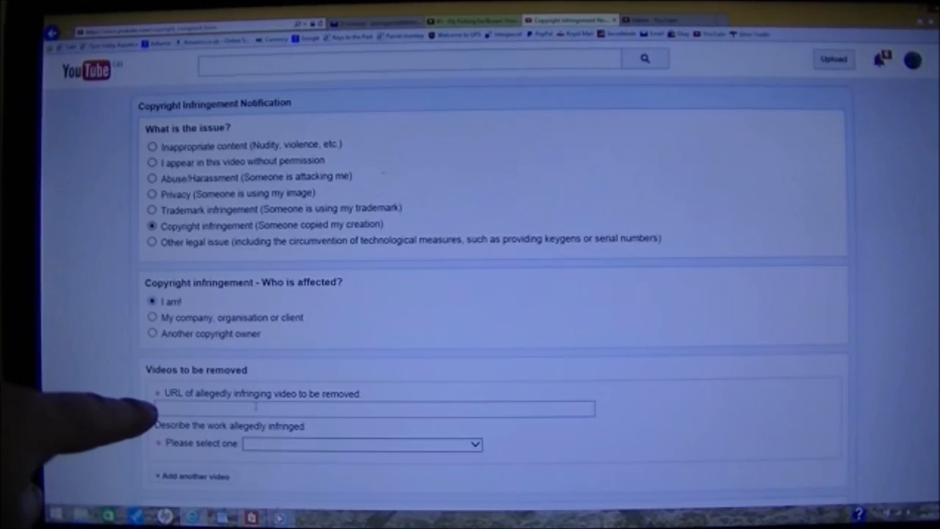
mouse_move(184, 411)
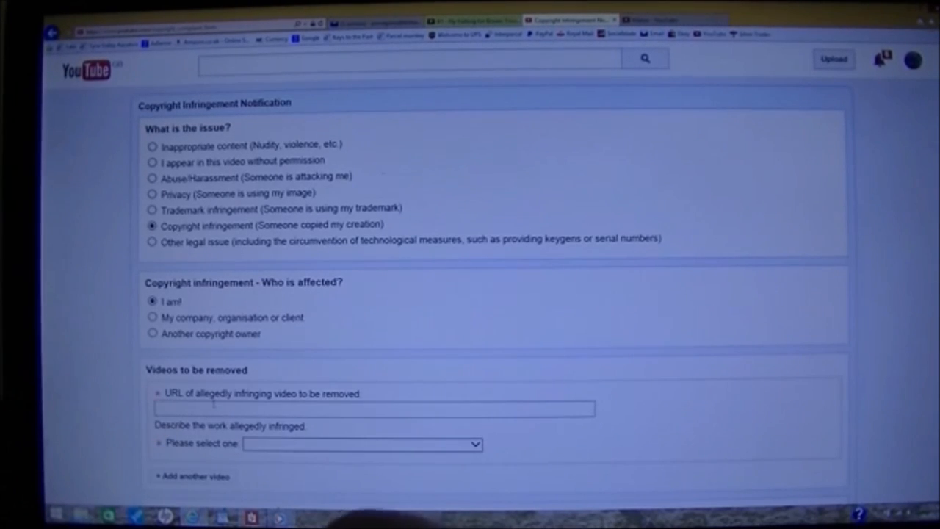
right_click(374, 408)
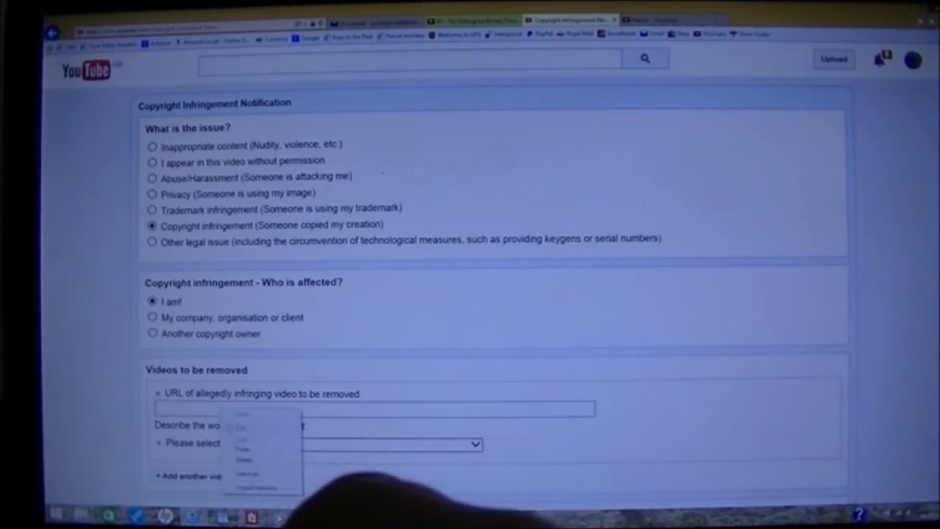
type("https://www.youtube.com/watch?v=otkrH7Ht16Q")
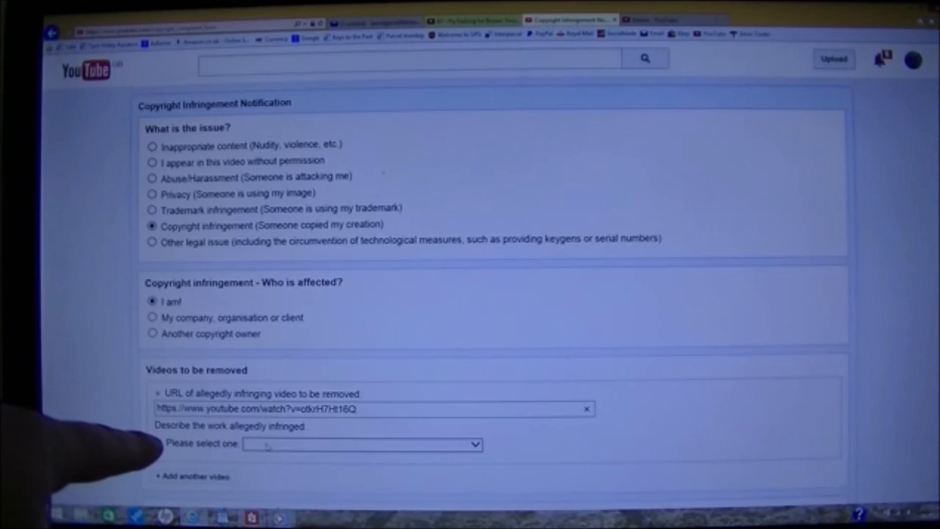
left_click(361, 444)
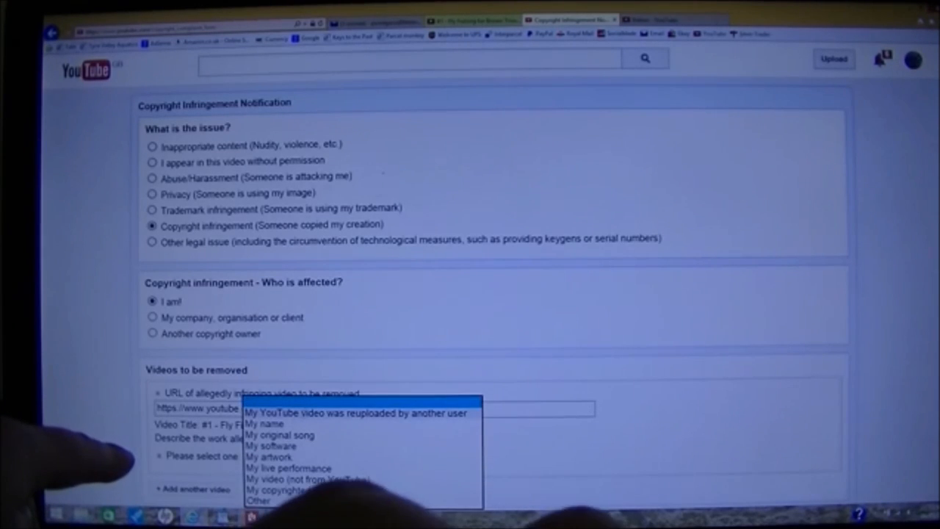
left_click(356, 412)
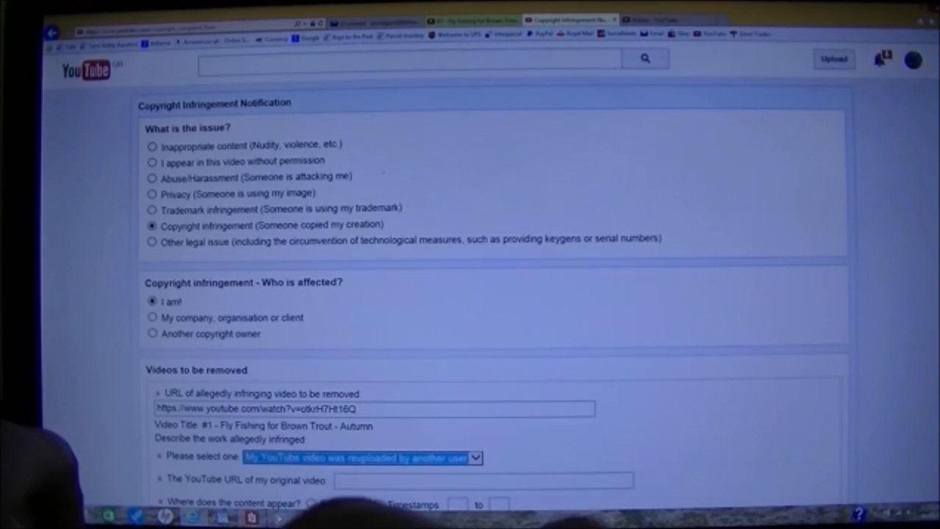
scroll("down", 3)
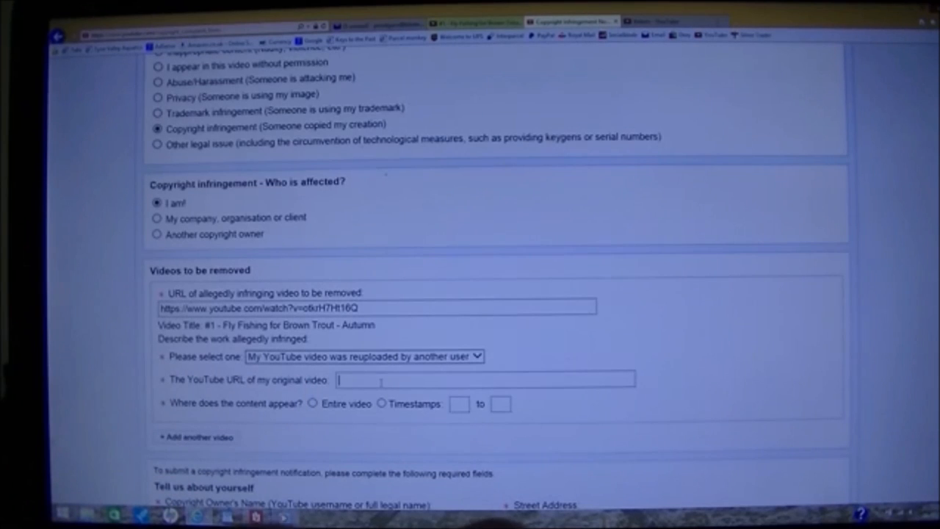
left_click(667, 20)
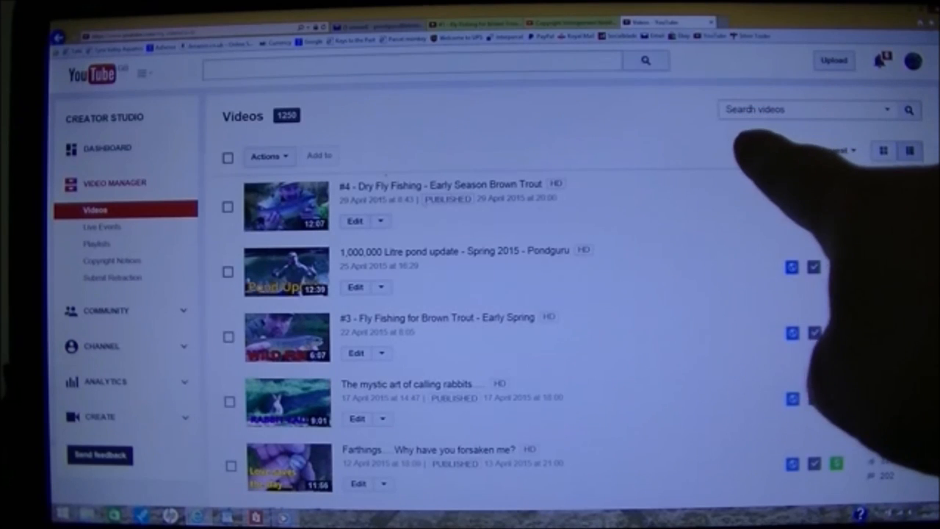
Search Creator Studio for '#1 dry fly fishing autumn' and open the original Autumn video
type("#1 dry fly fishing autumn")
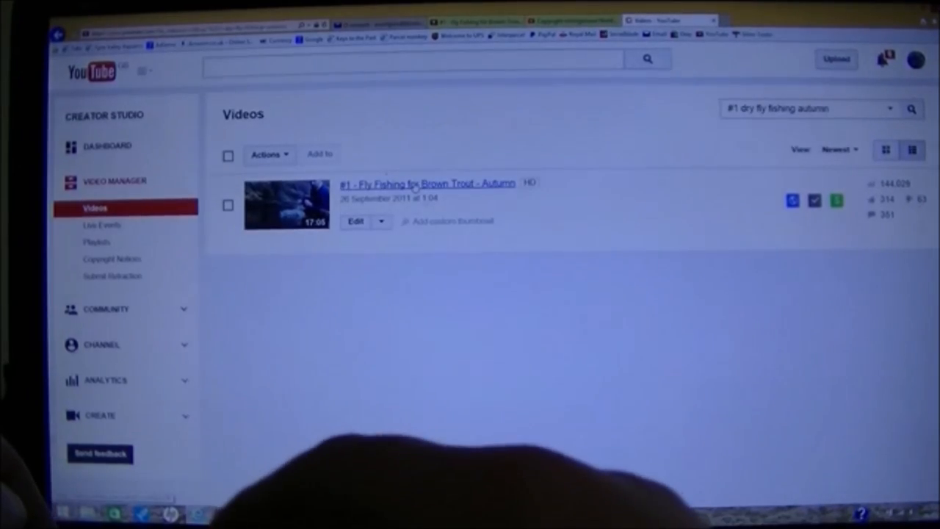
left_click(427, 183)
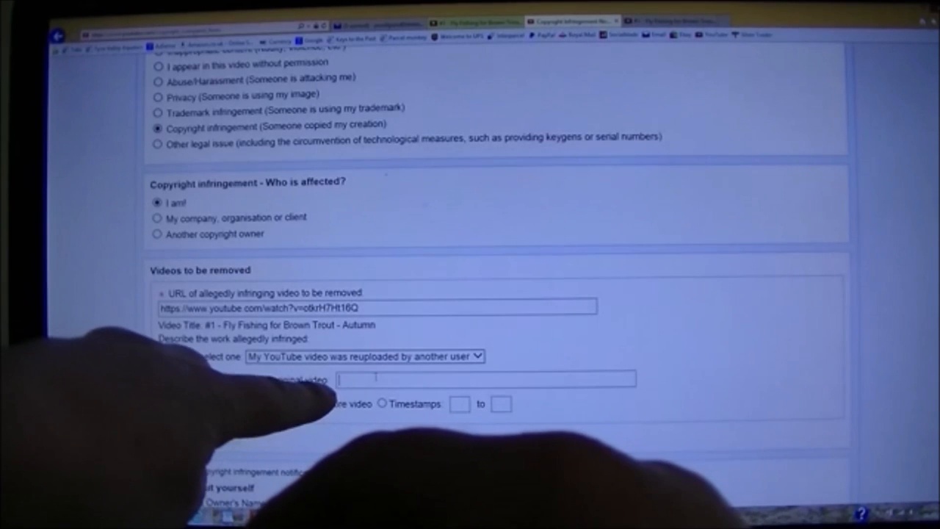
Paste the original video's URL into the notice form and mark the entire video as copied
right_click(485, 378)
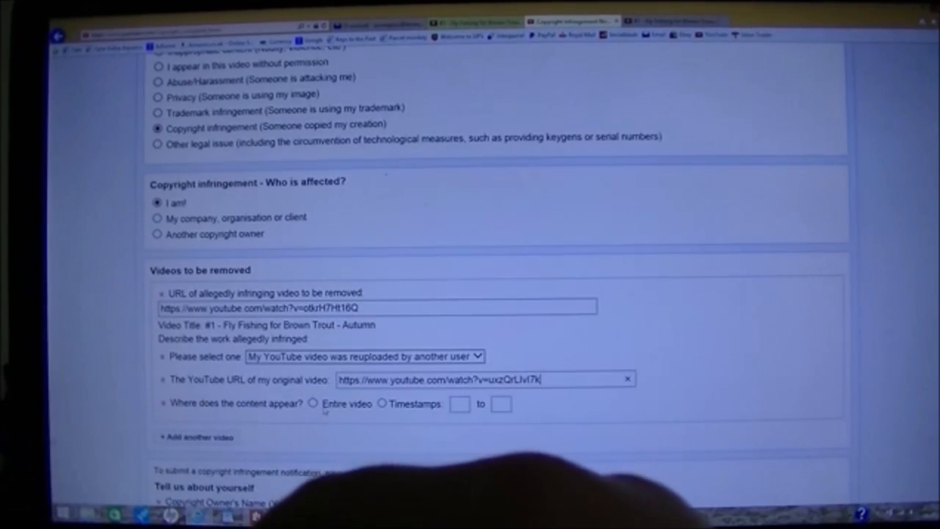
left_click(314, 403)
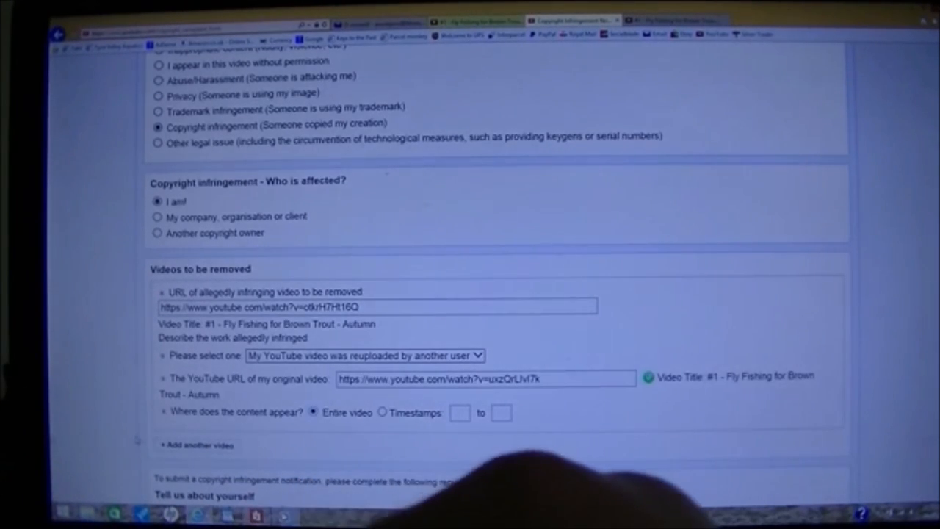
scroll("down", 3)
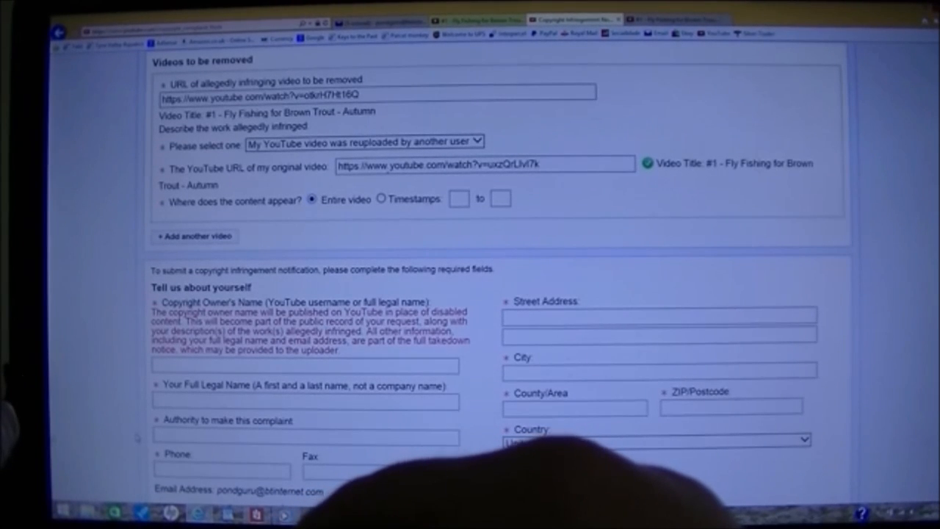
Enter the authority statement 'Owner of video footage which I originally uploaded to my channel'
left_click(656, 439)
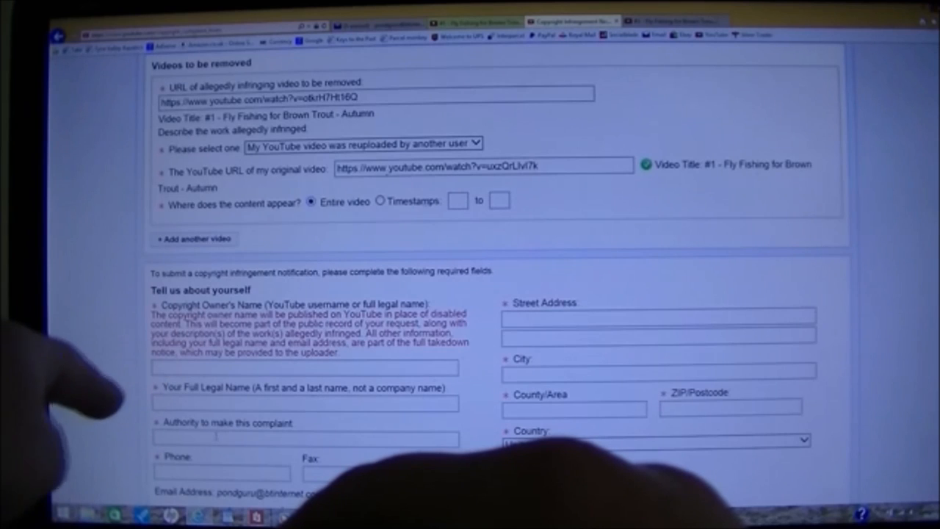
mouse_move(89, 418)
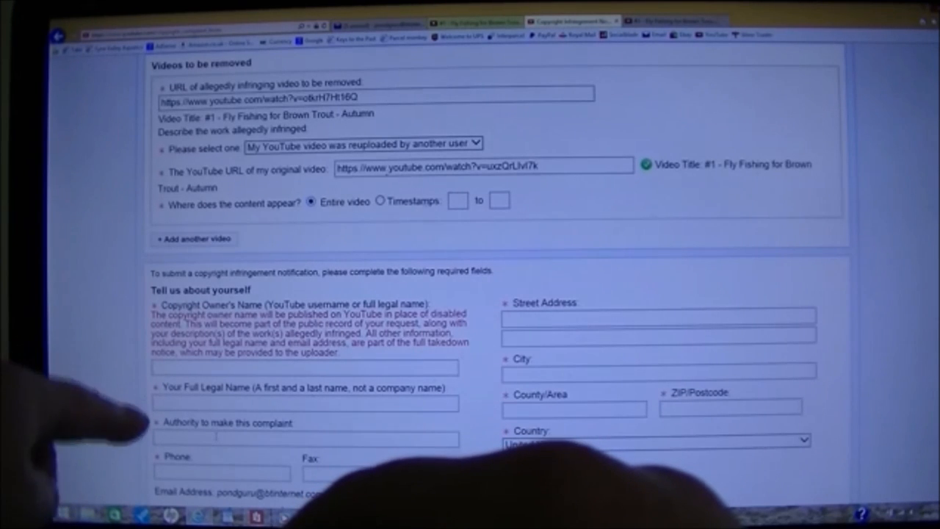
left_click(653, 443)
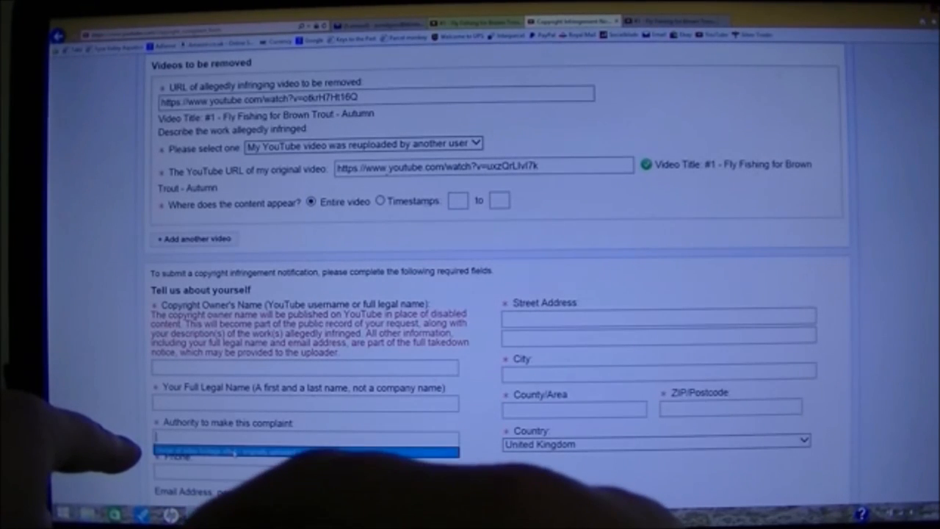
type("Owner of video footage which I originally uploaded to my channel")
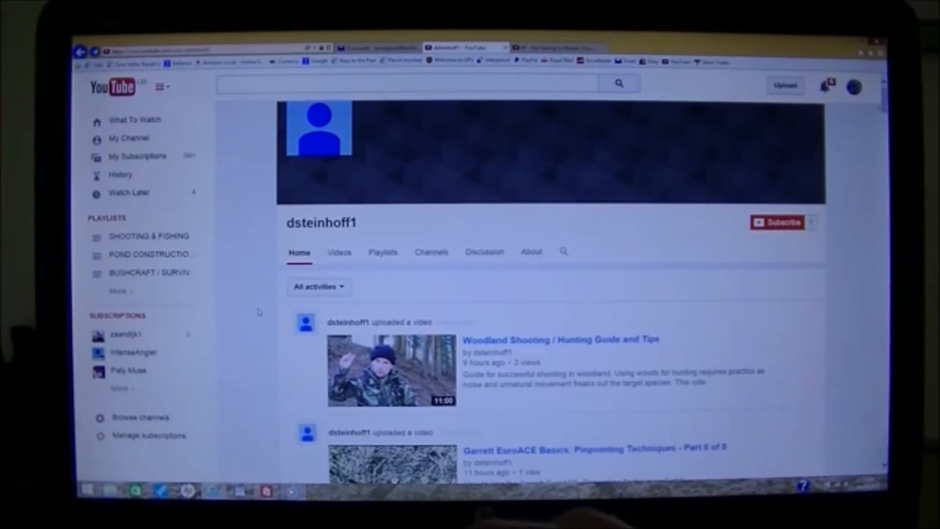
scroll("down", 3)
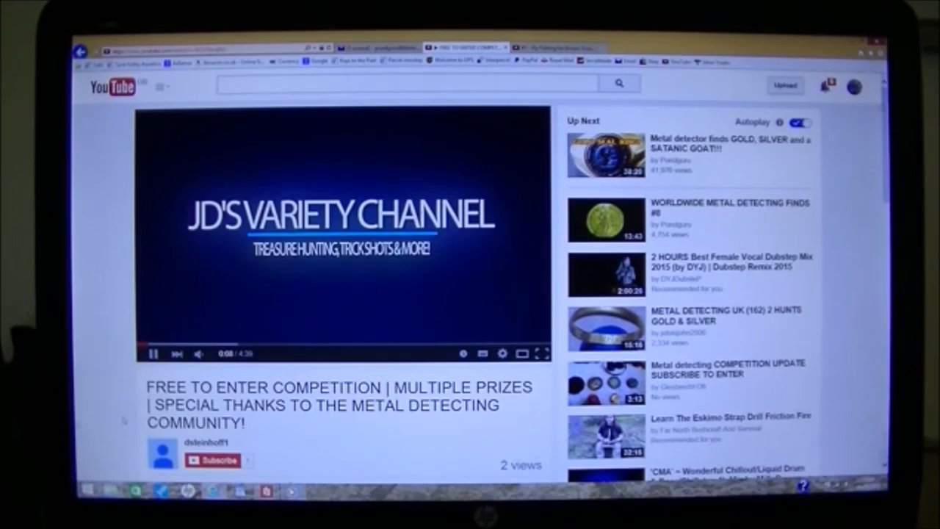
scroll("down", 3)
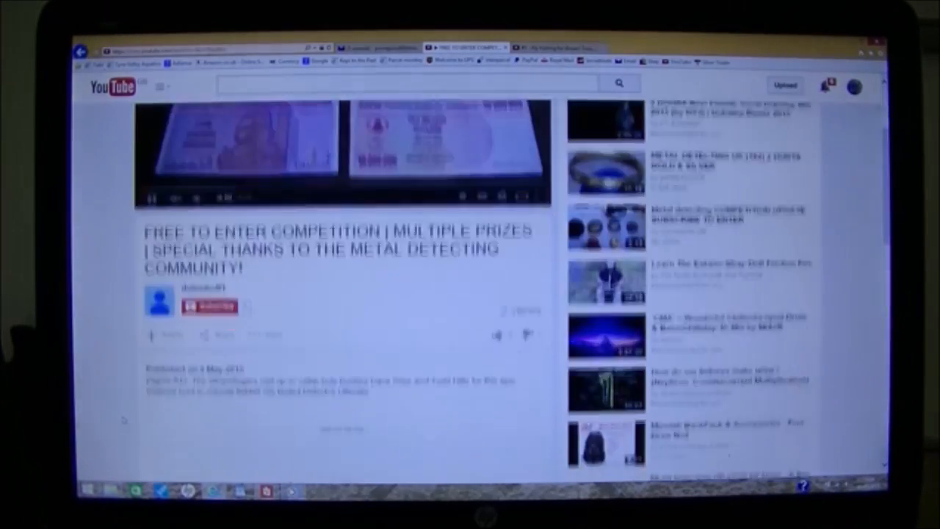
scroll("down", 3)
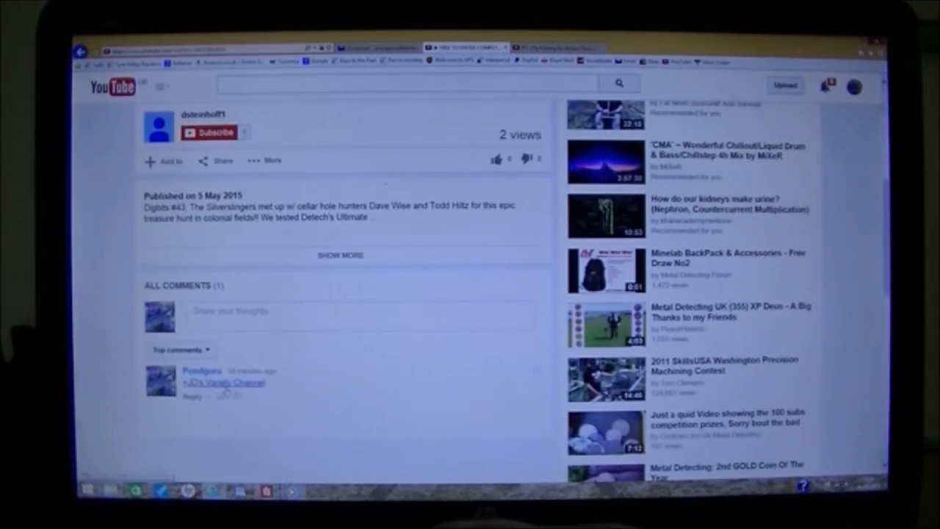